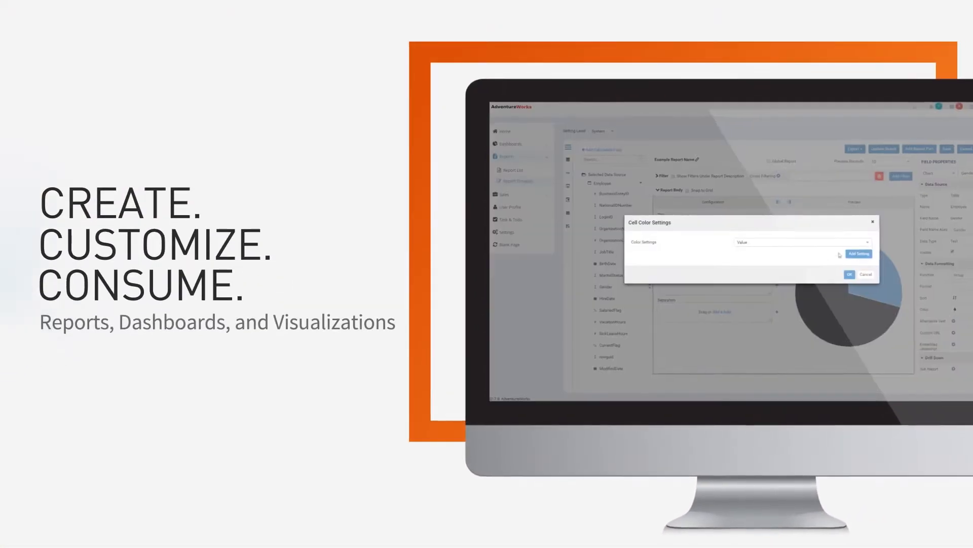
- Add a new value-based colour rule row in Cell Color Settings
{"action": "left_click", "coordinate": [858, 253]}
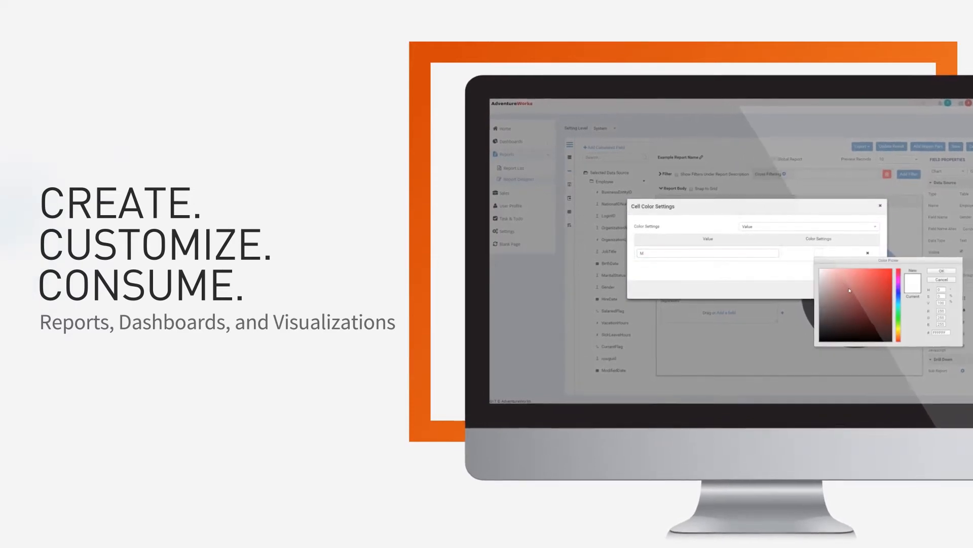